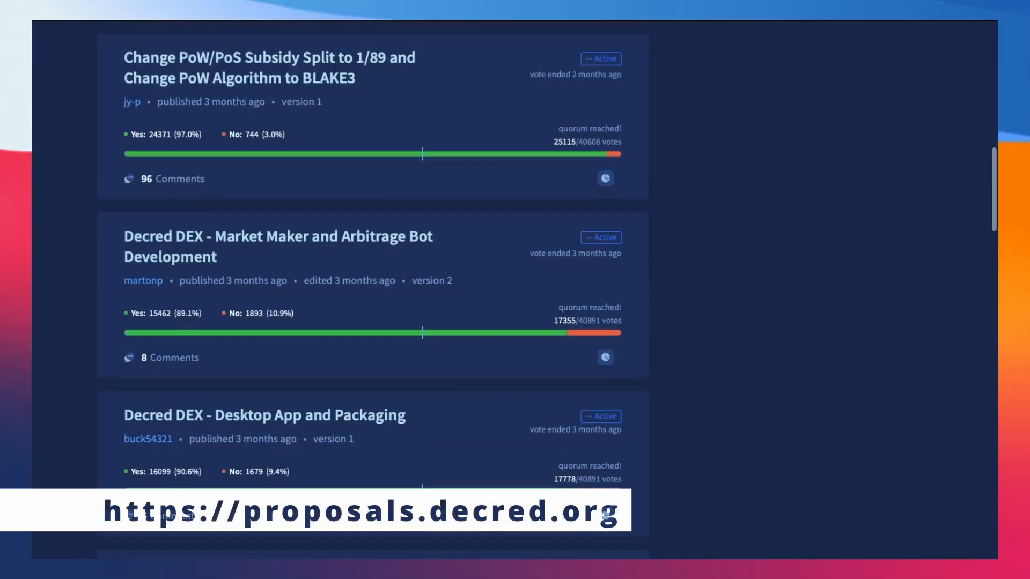
# Step: View the 'Change PoW/PoS Subsidy Split to 1/89 and Change PoW Algorithm to BLAKE3' proposal summary
pyautogui.click(266, 58)
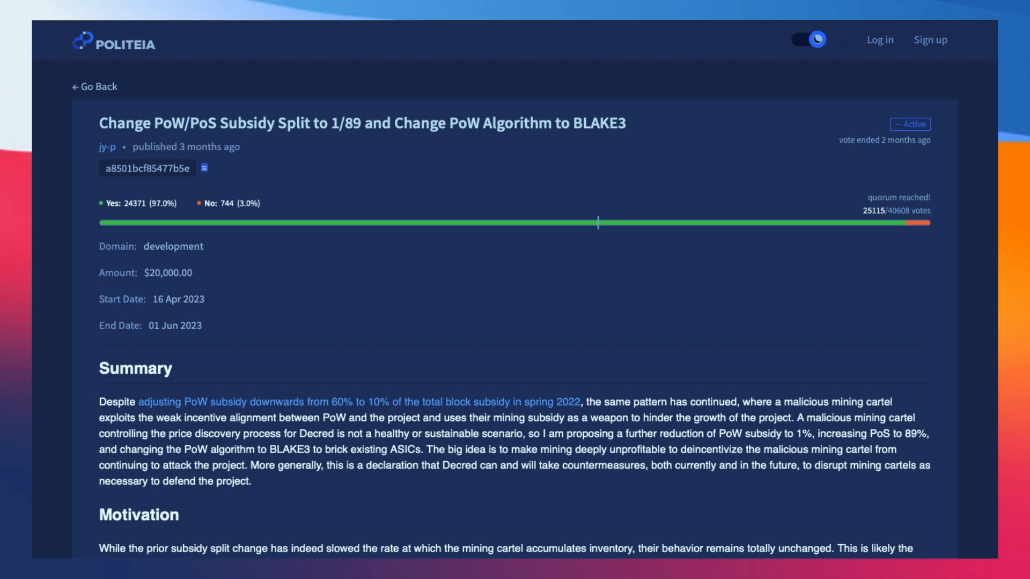
pyautogui.scroll(-3)
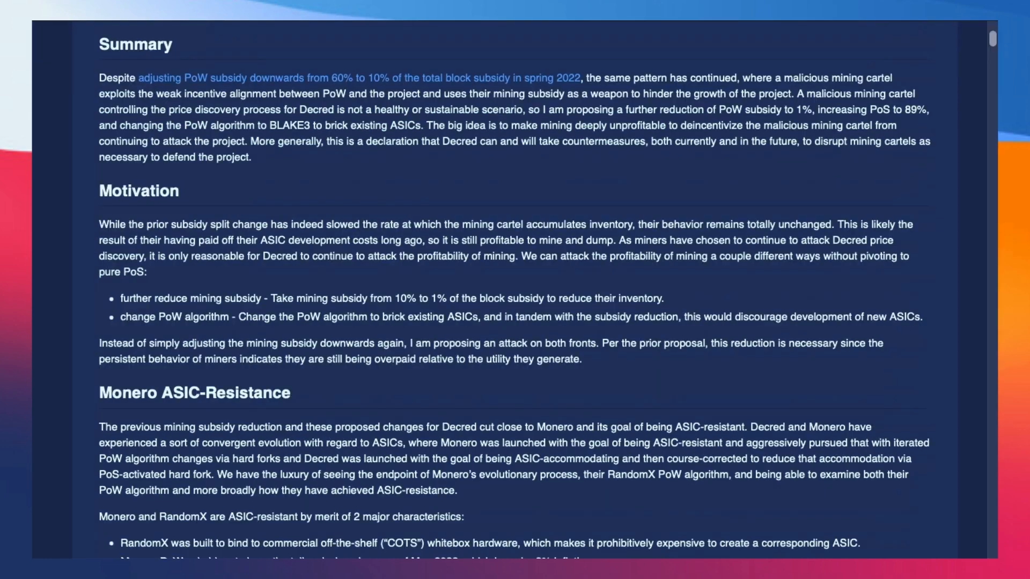
pyautogui.scroll(-3)
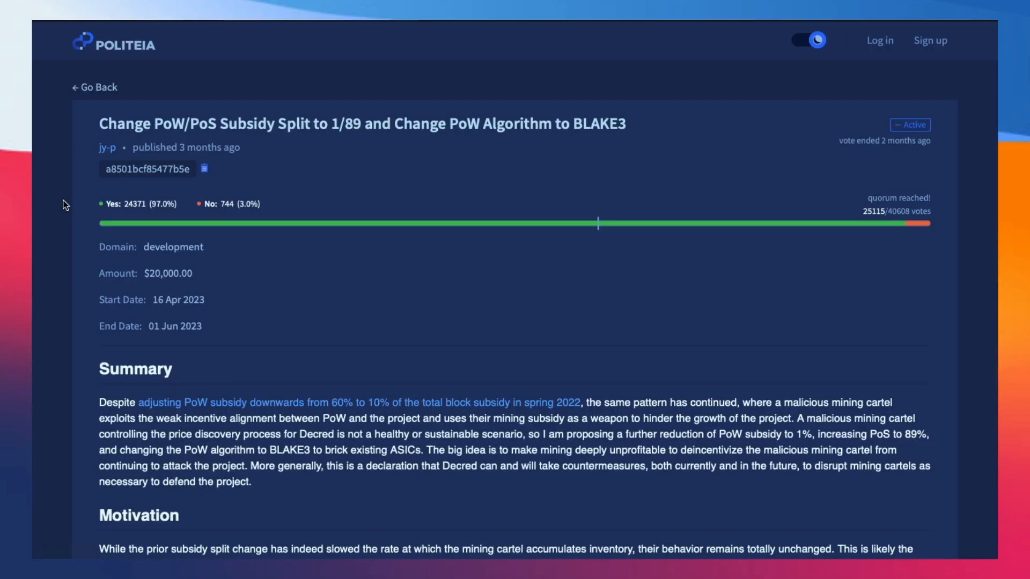
pyautogui.scroll(-3)
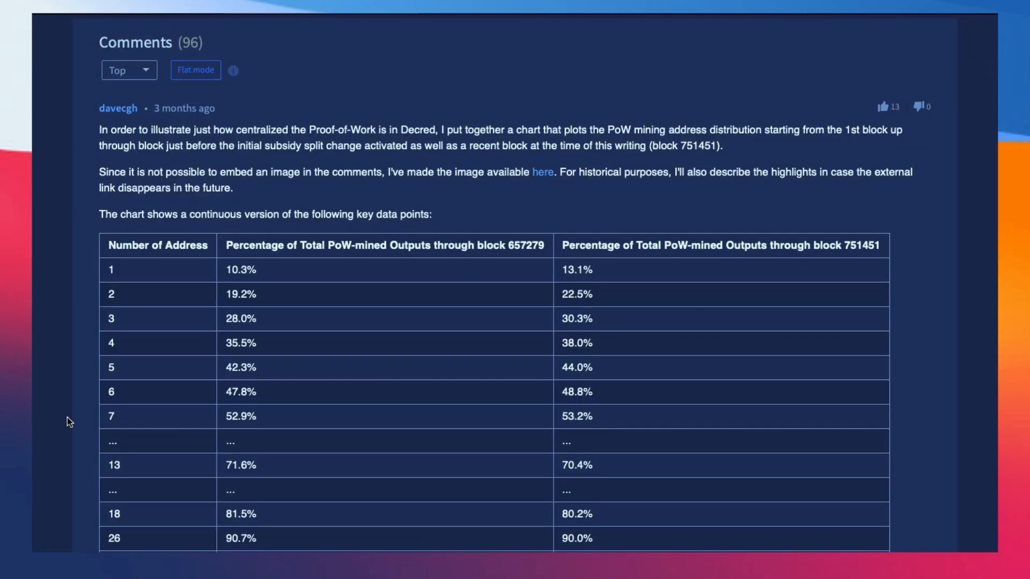
pyautogui.scroll(-3)
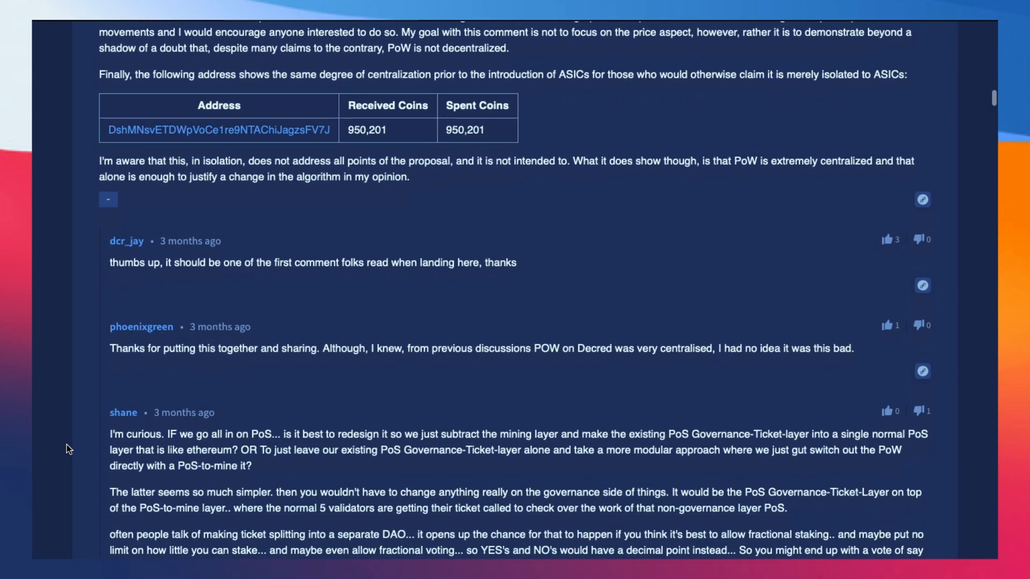
pyautogui.scroll(-3)
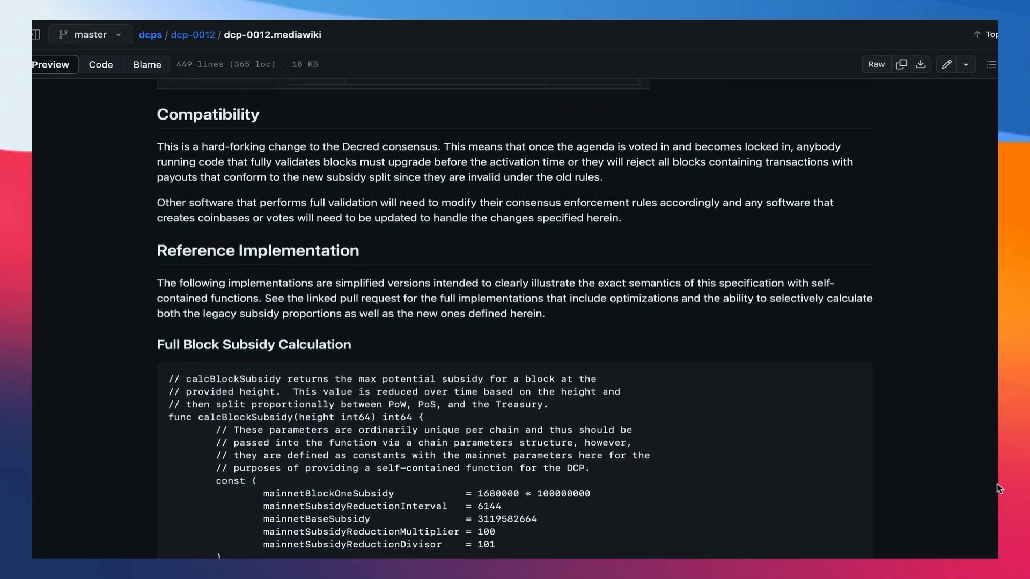
pyautogui.scroll(-3)
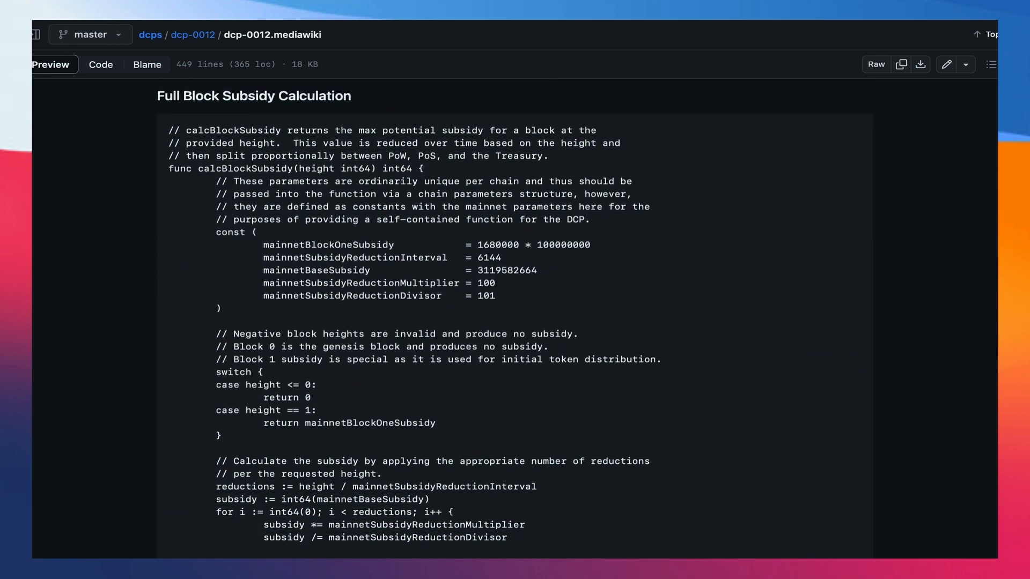
pyautogui.scroll(-3)
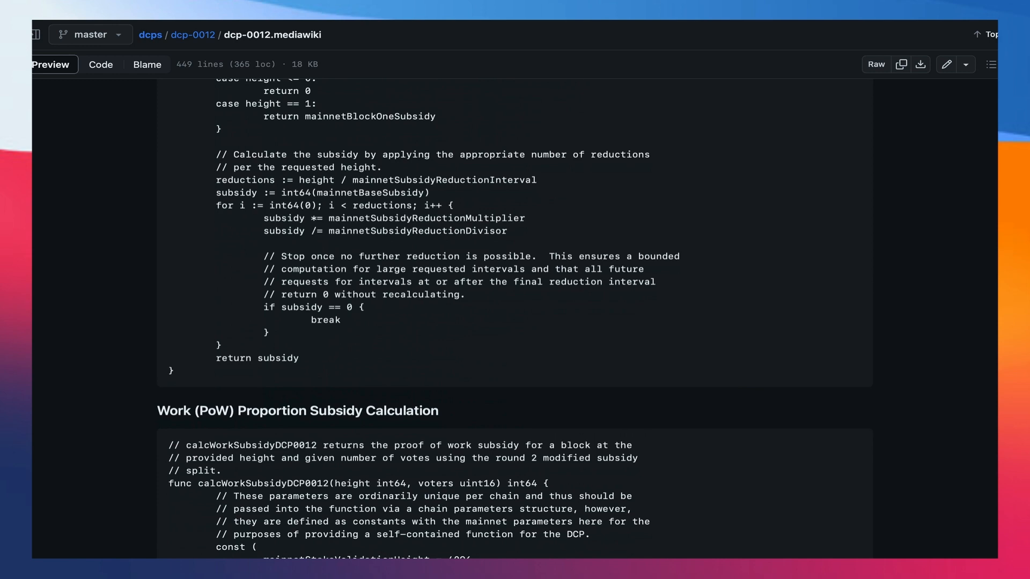
pyautogui.scroll(-3)
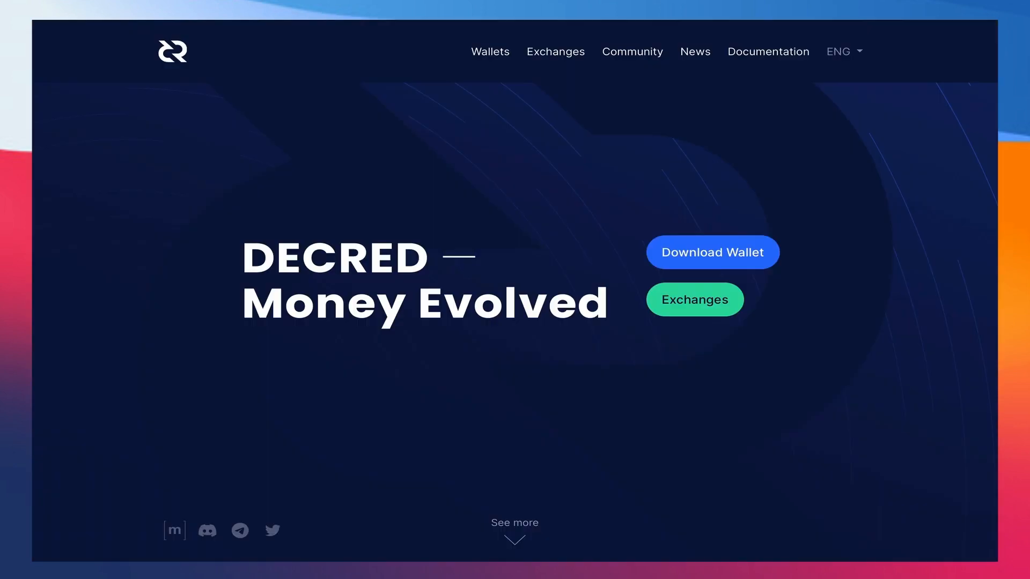
pyautogui.click(490, 51)
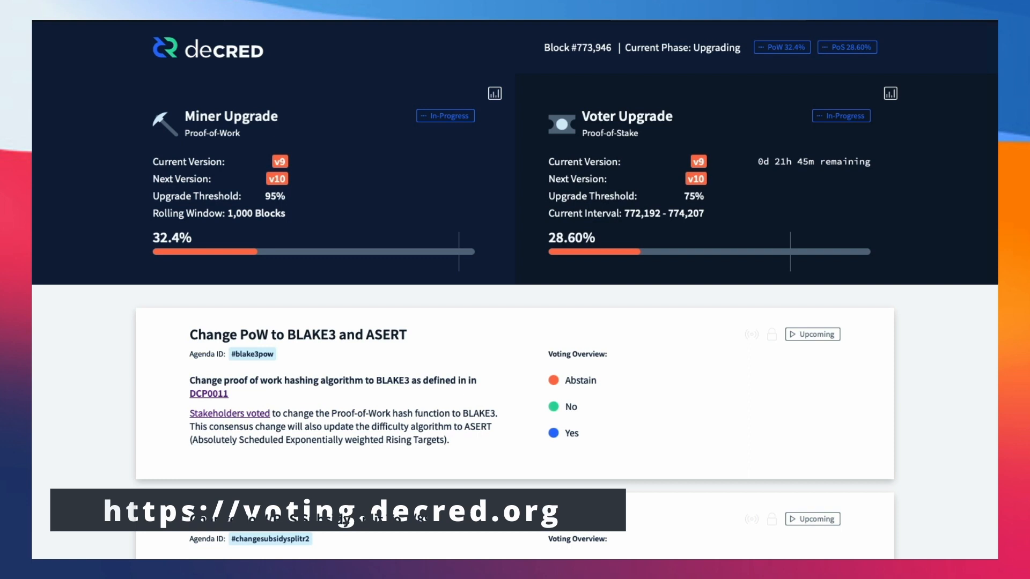
pyautogui.click(494, 93)
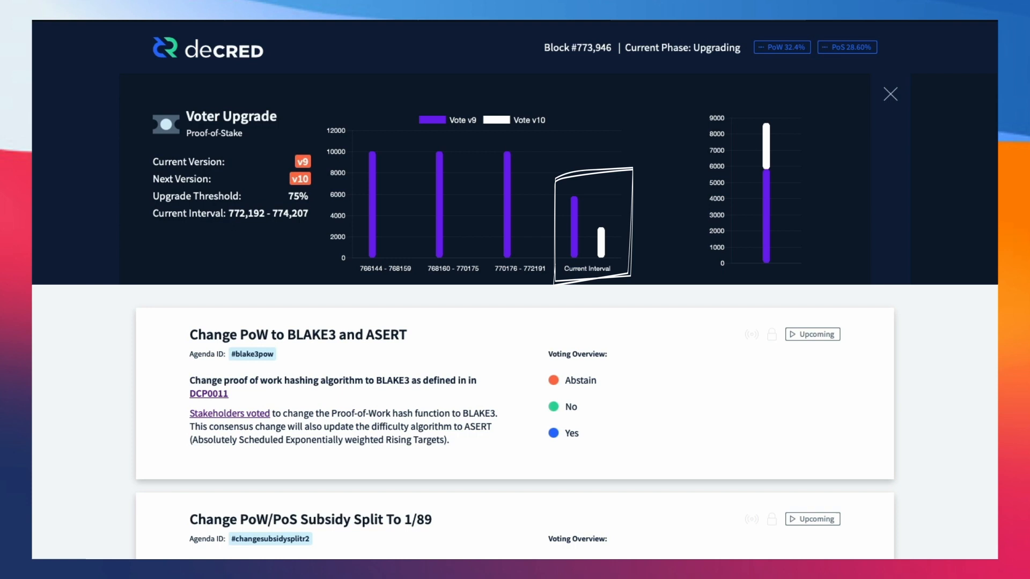
pyautogui.click(891, 95)
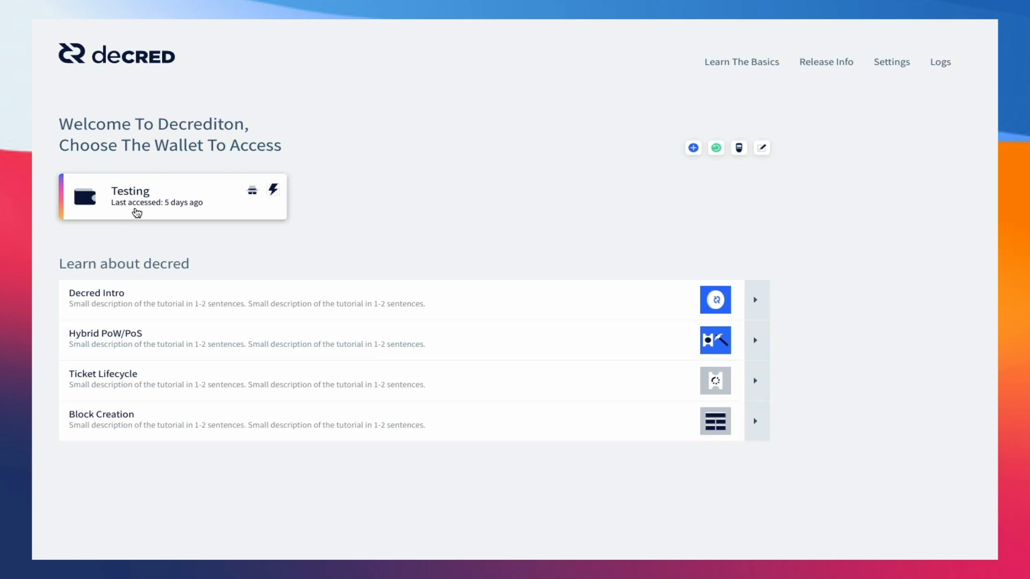
# Step: From the Testing wallet, show the changesubsidysplitr2 agenda details under Governance consensus changes
pyautogui.click(161, 196)
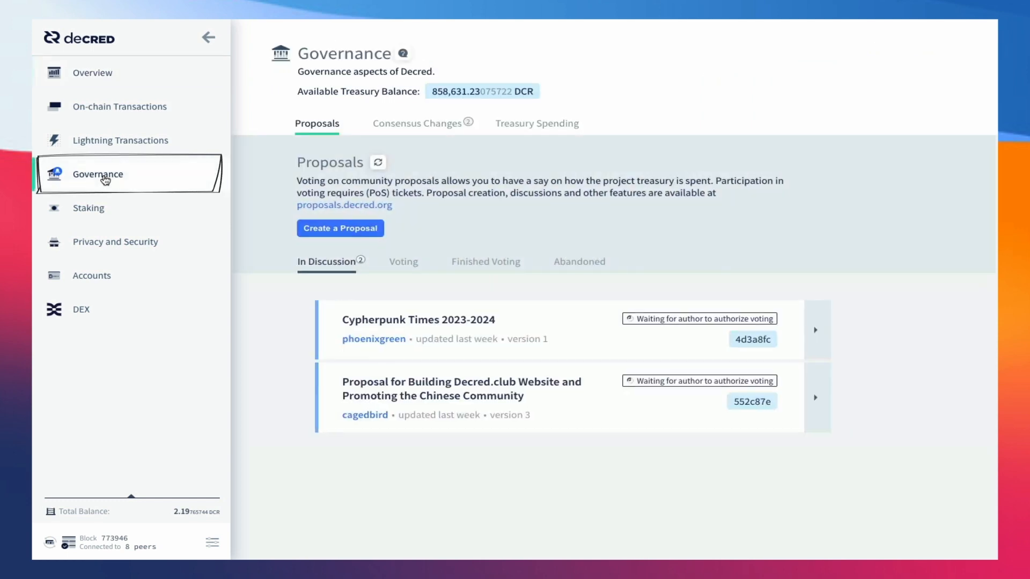
pyautogui.click(416, 123)
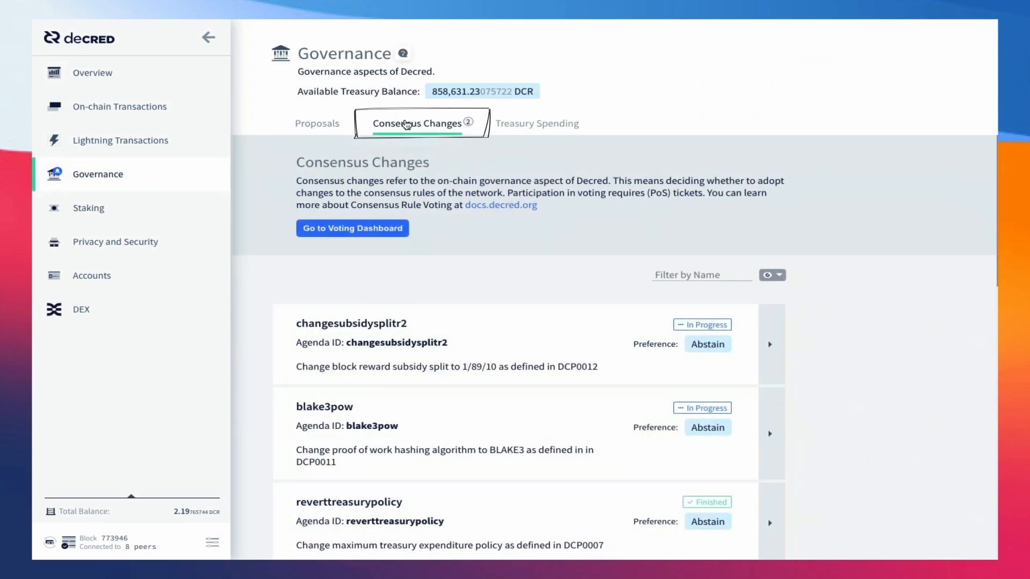
pyautogui.click(770, 344)
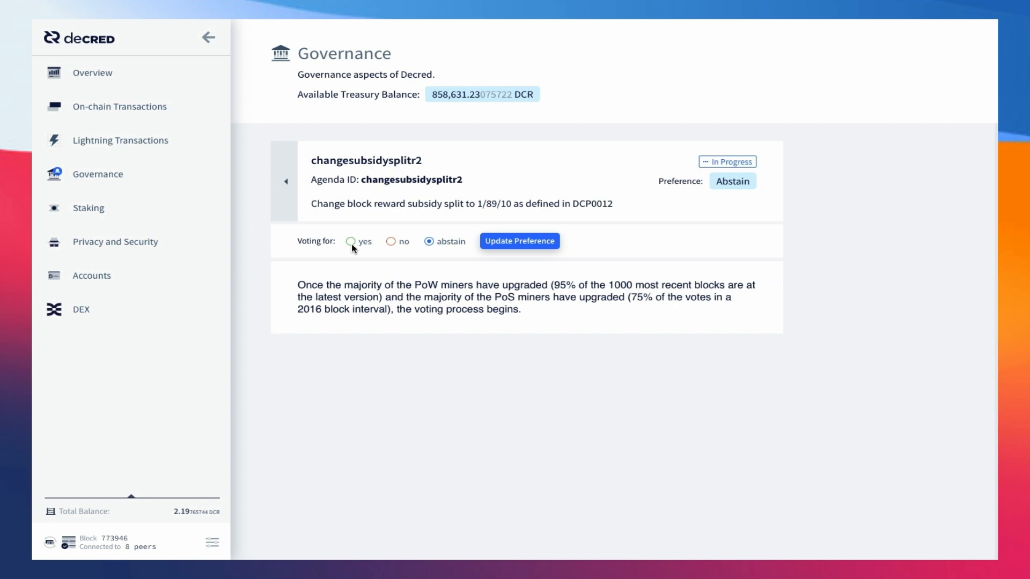
# Step: Vote Yes on changesubsidysplitr2, confirm with the private passphrase, and return to the list
pyautogui.click(349, 241)
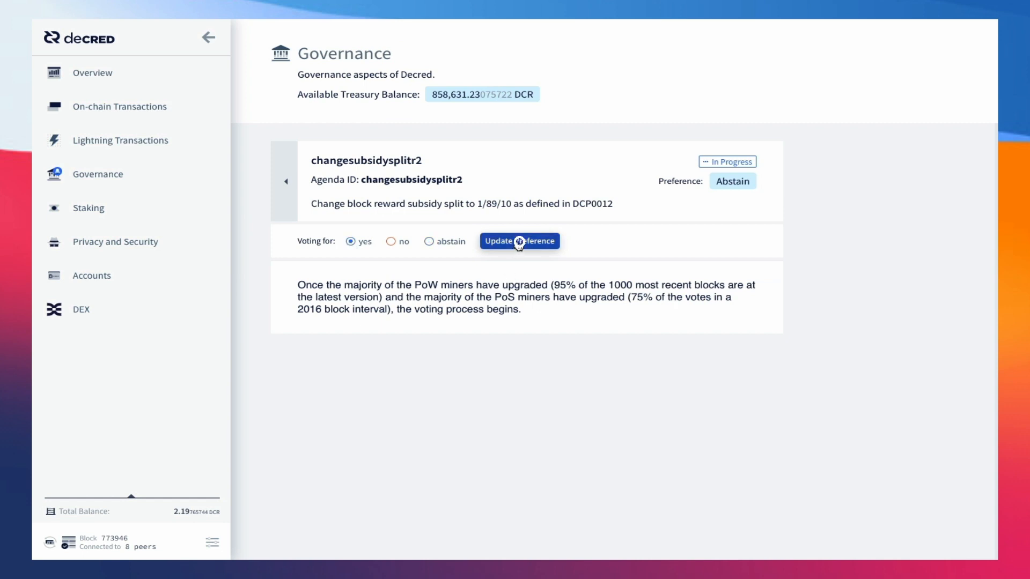
pyautogui.click(519, 241)
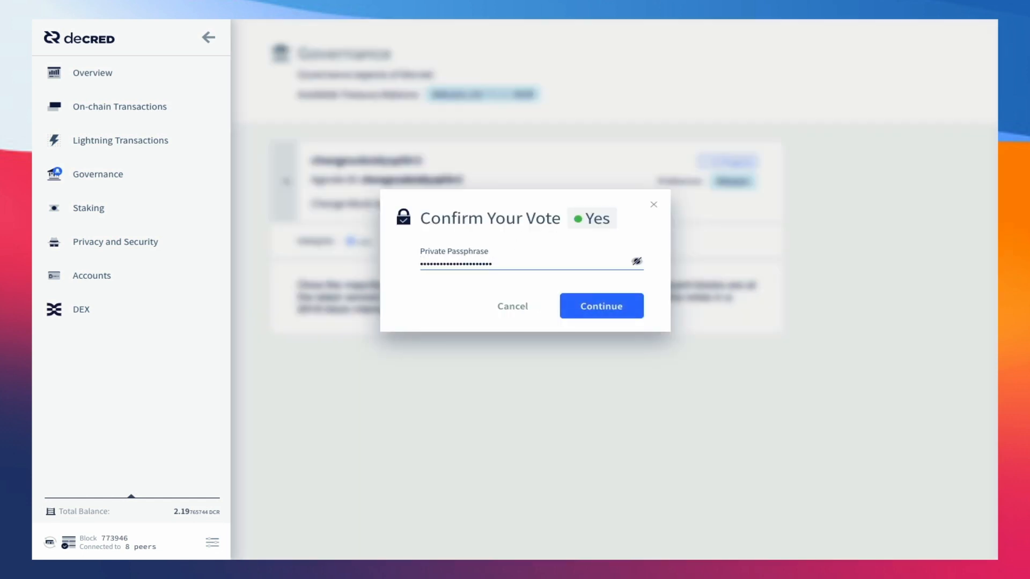
pyautogui.click(601, 306)
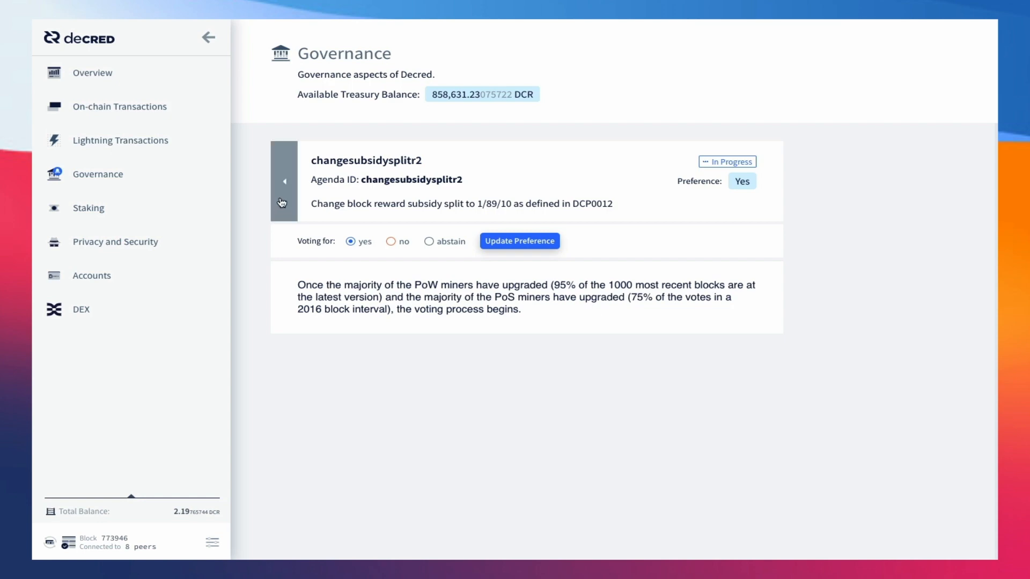
pyautogui.click(283, 180)
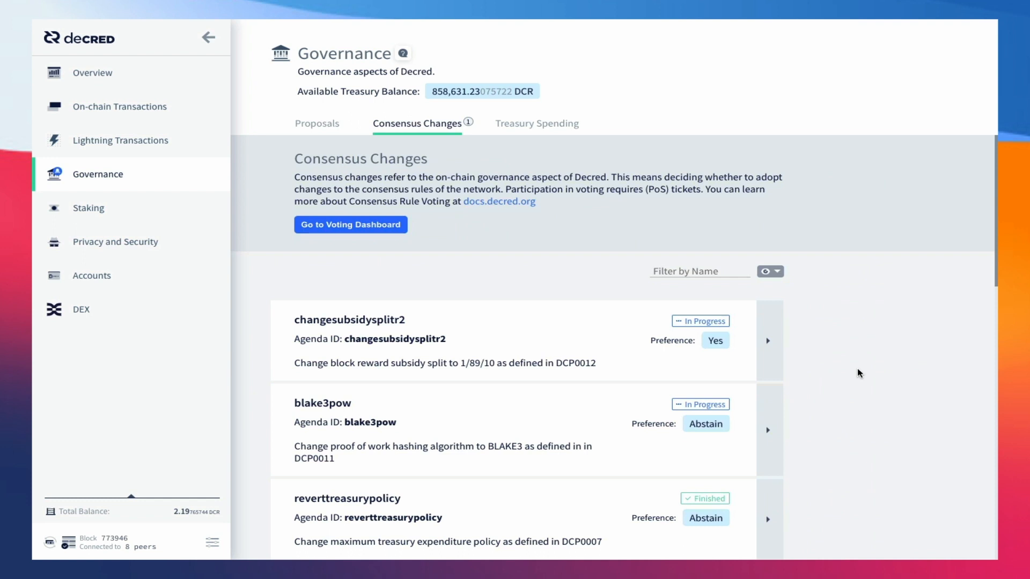
# Step: Show the blake3pow agenda details and the consensus rule voting process diagram
pyautogui.click(769, 431)
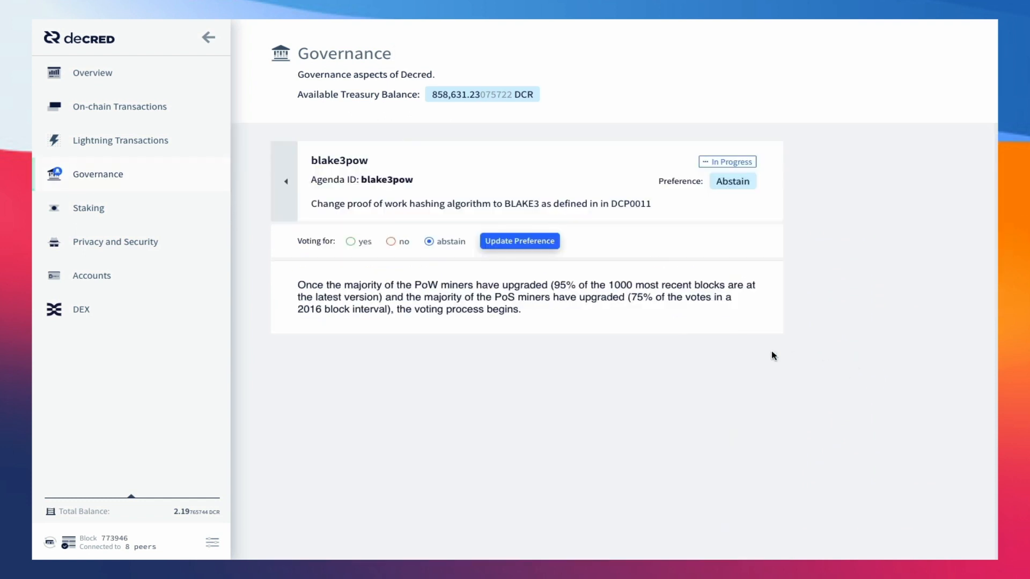
pyautogui.moveTo(353, 242)
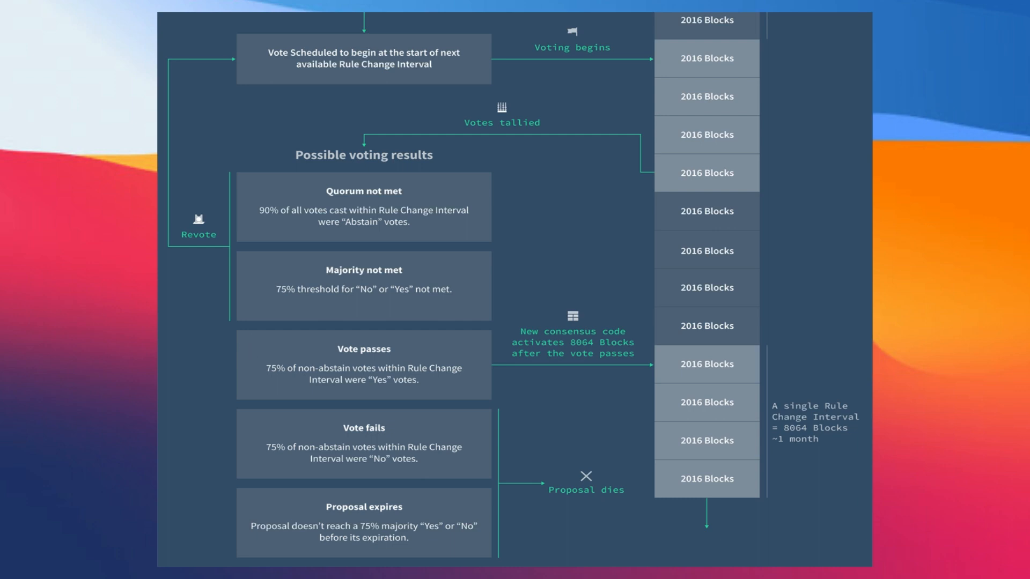
pyautogui.moveTo(468, 387); pyautogui.dragTo(663, 360)
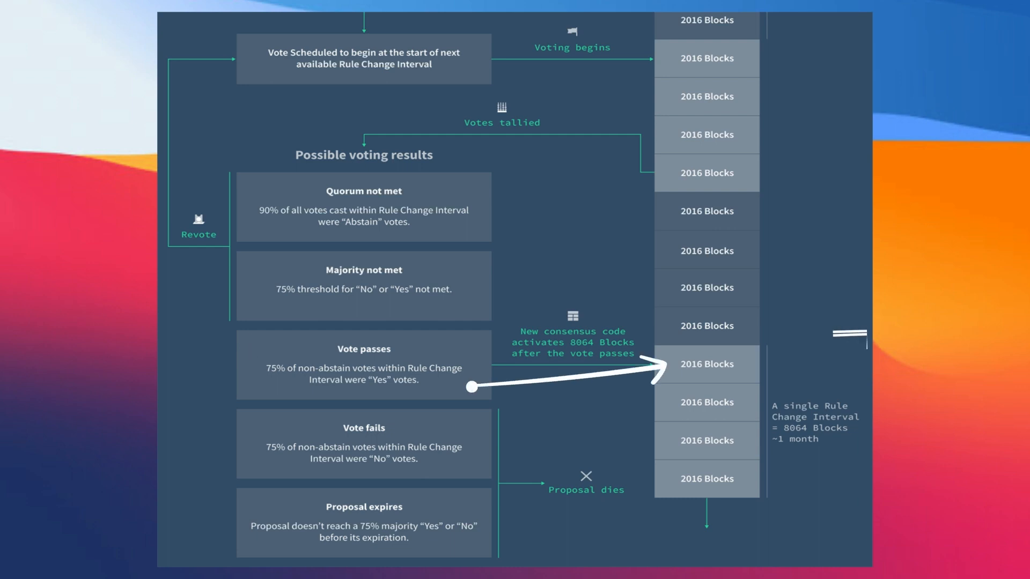